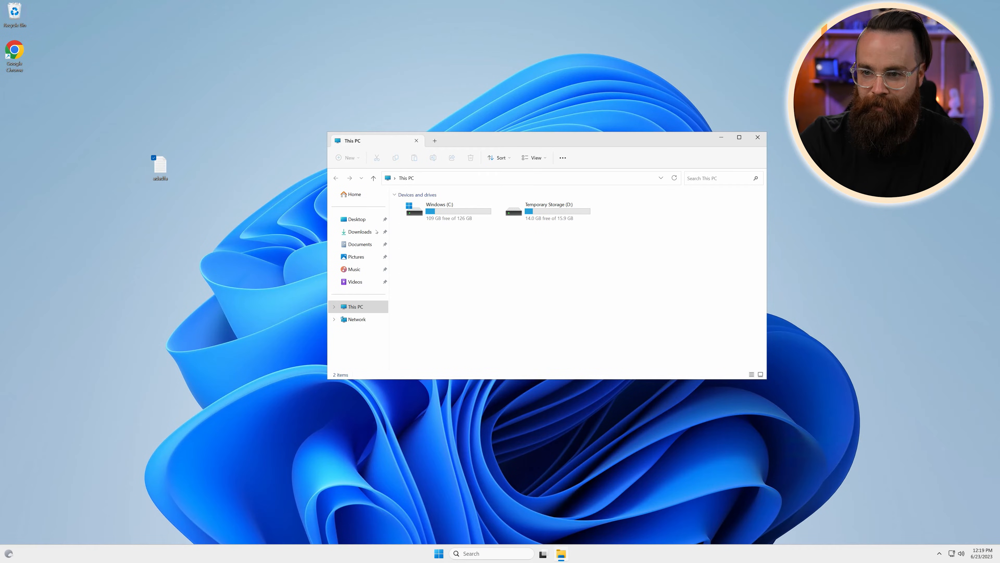
# - Show the Desktop folder containing the adadfa text file
pyautogui.click(356, 219)
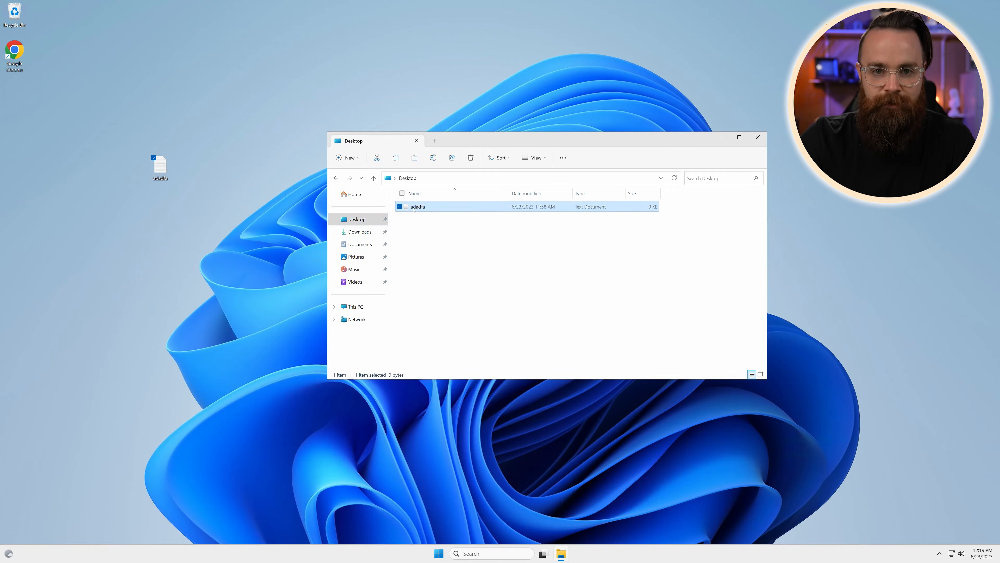
pyautogui.moveTo(418, 206)
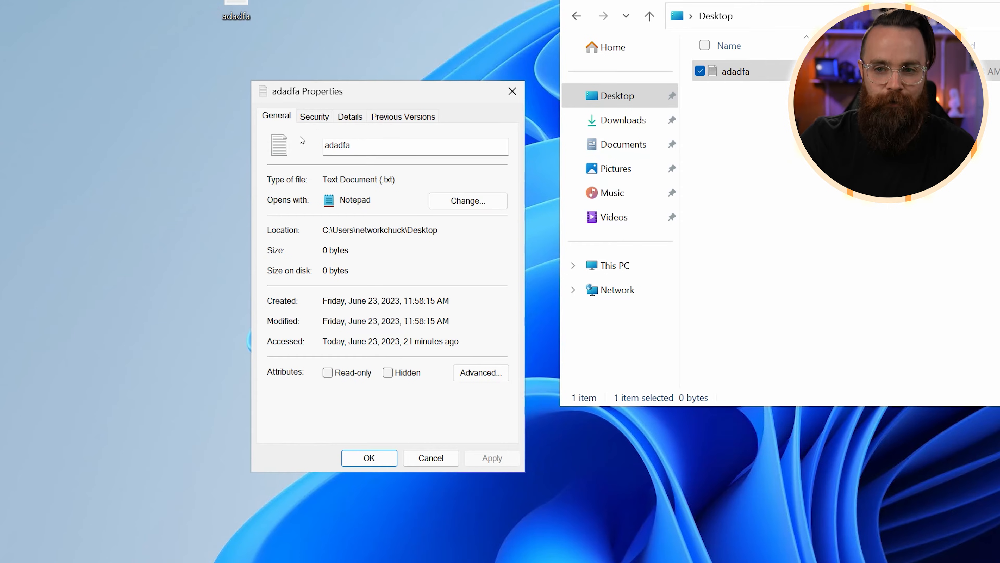
# - Inspect the full-control permissions of SYSTEM, the user account and Administrators on adadfa
pyautogui.click(313, 116)
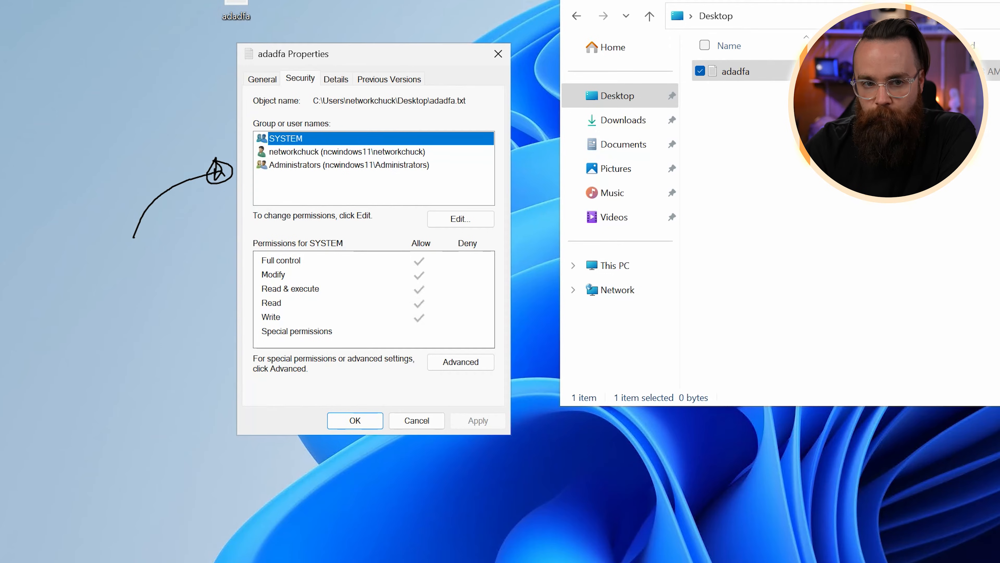
pyautogui.click(349, 165)
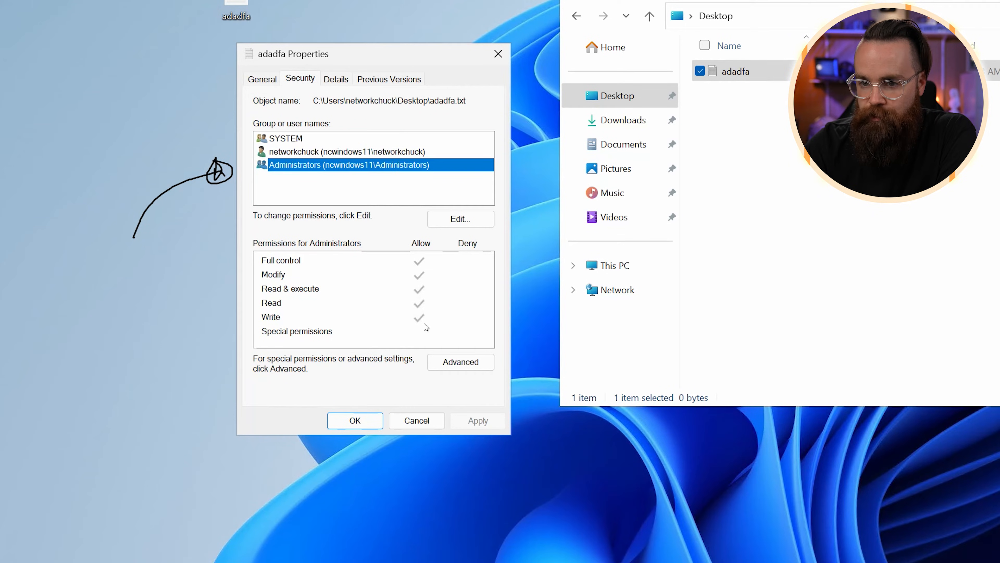
pyautogui.click(347, 151)
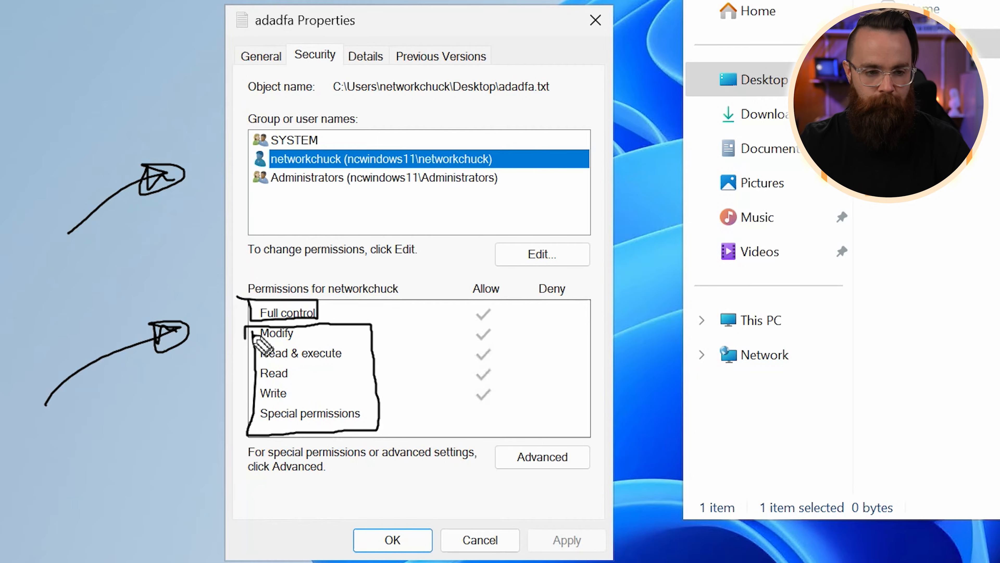
pyautogui.click(380, 177)
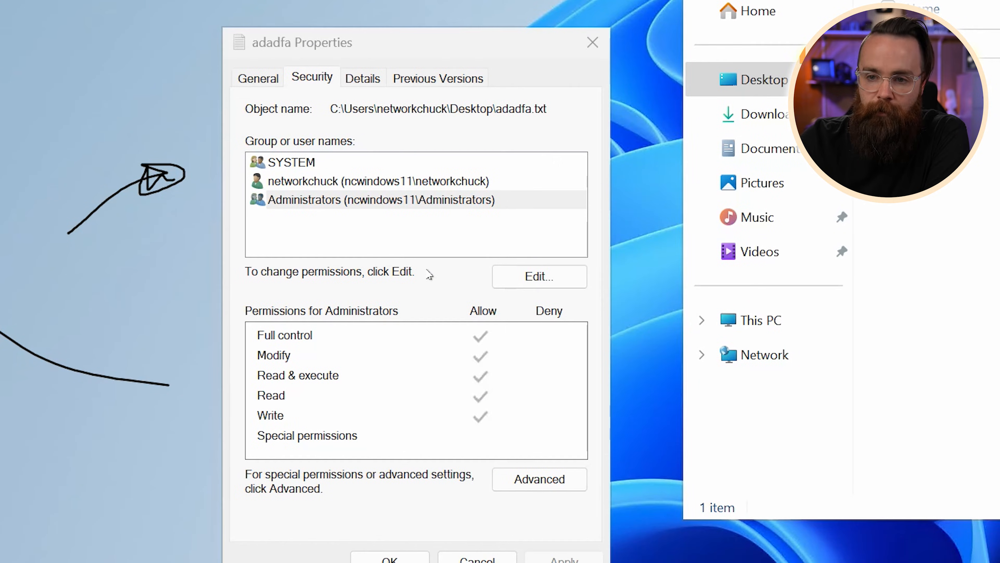
# - Add user 'hackwell' in the adadfa permissions editor and check the name resolves
pyautogui.click(538, 276)
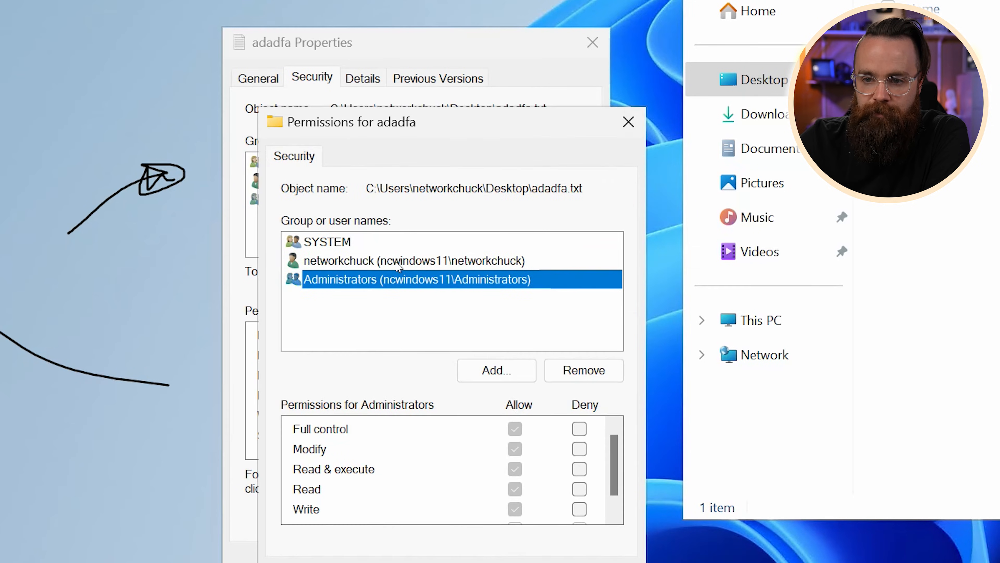
pyautogui.click(328, 242)
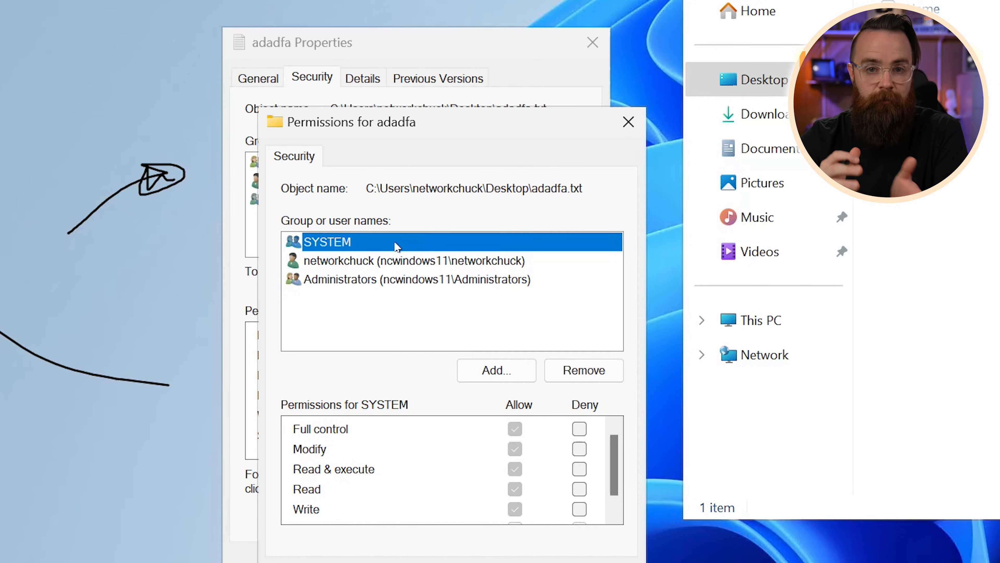
pyautogui.moveTo(392, 376)
pyautogui.write('bernard')
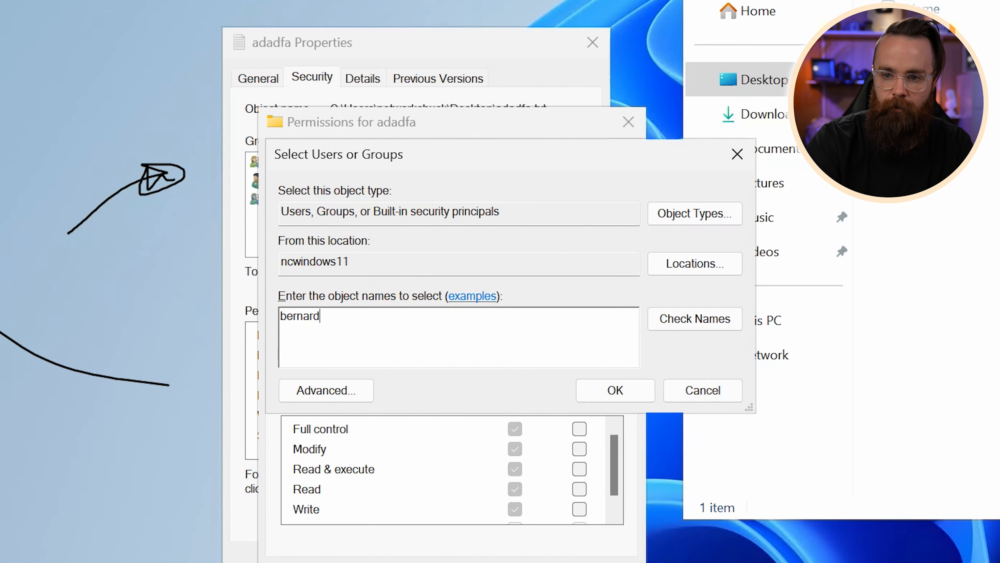
pyautogui.write('hackwell')
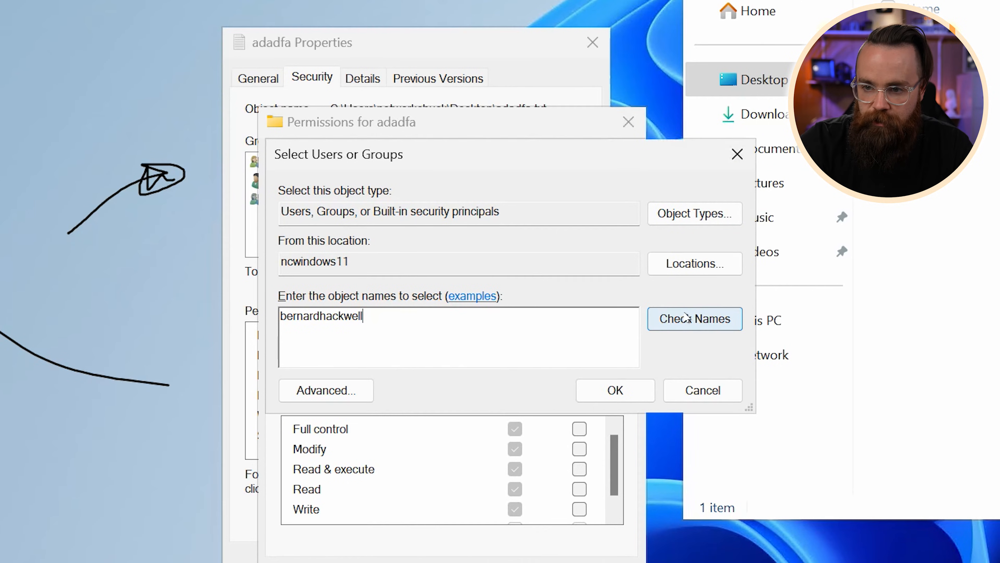
pyautogui.click(614, 390)
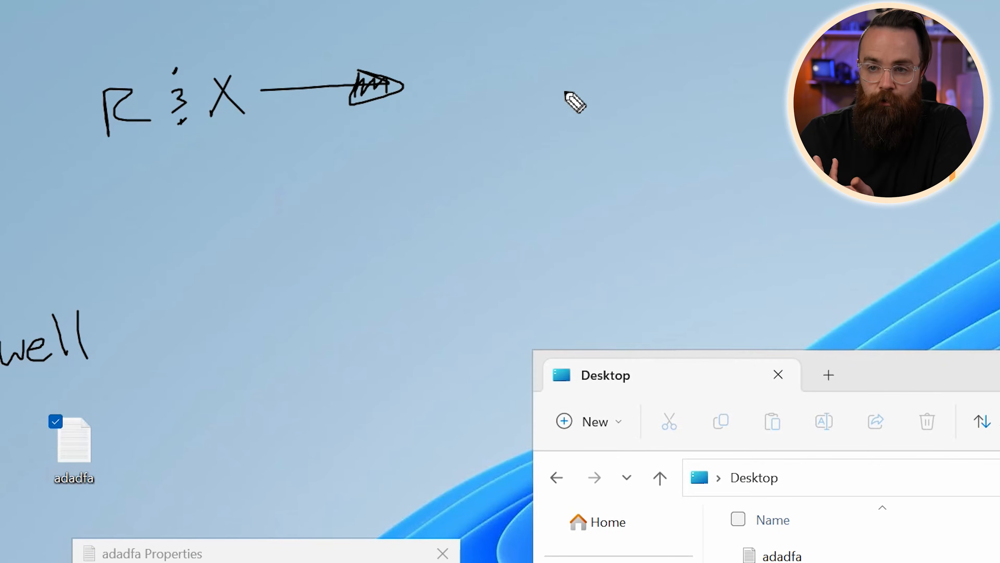
pyautogui.moveTo(447, 96); pyautogui.dragTo(562, 115)
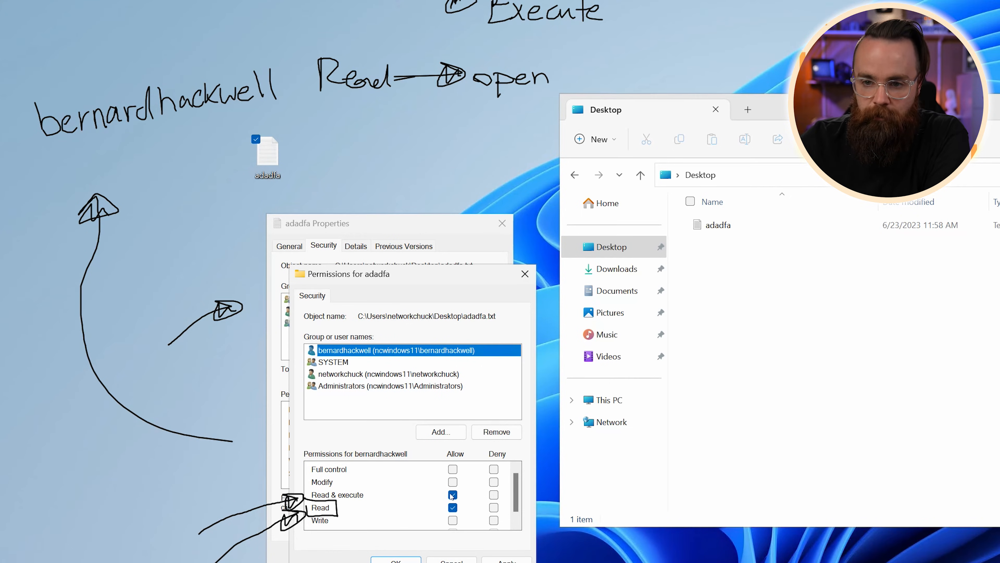
pyautogui.click(525, 273)
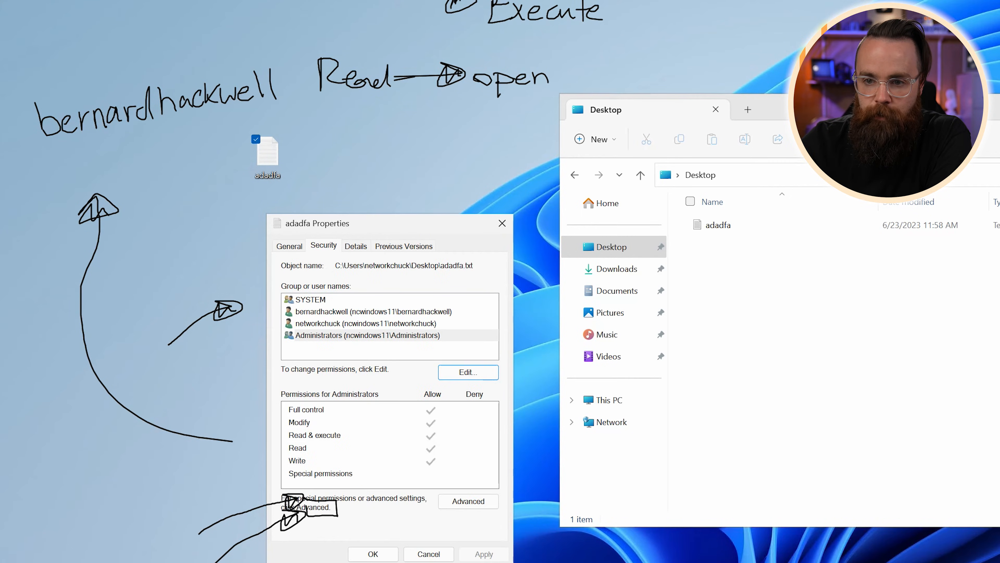
pyautogui.click(374, 312)
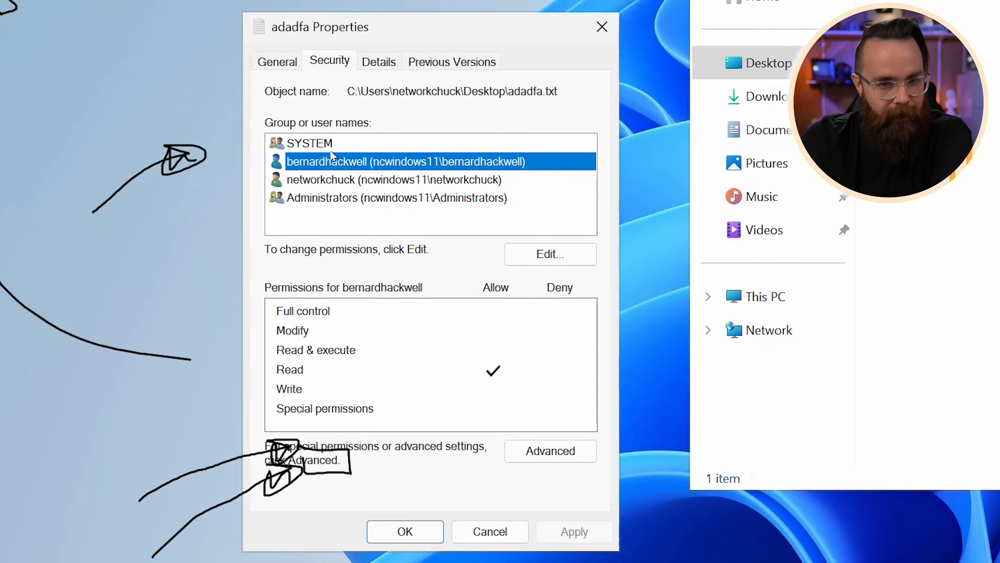
pyautogui.click(549, 254)
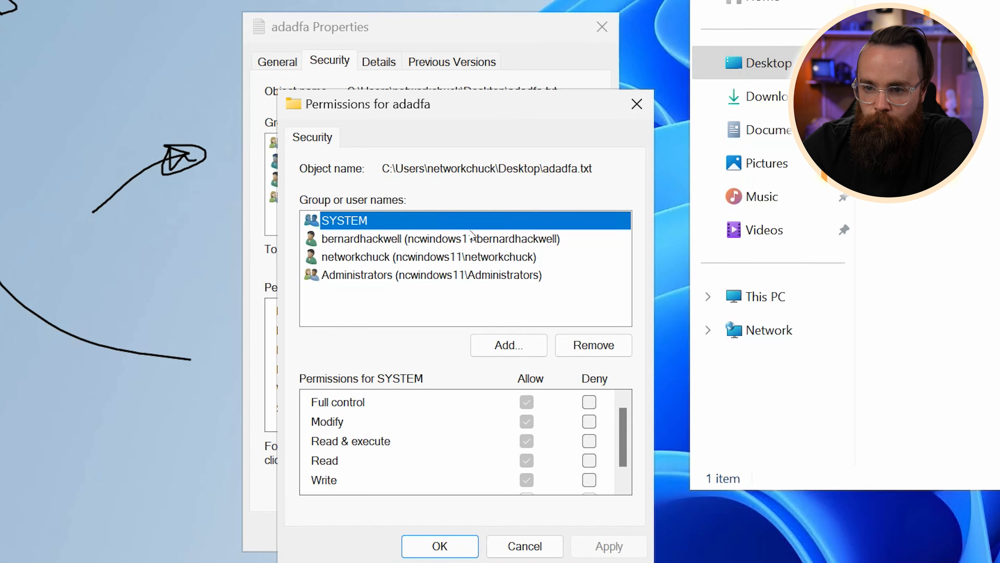
pyautogui.click(424, 238)
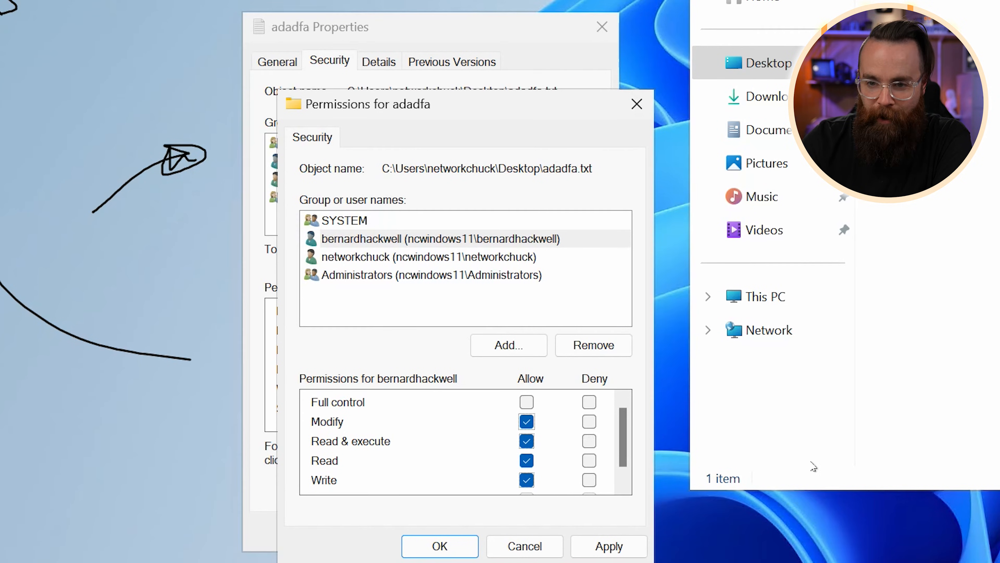
pyautogui.click(526, 421)
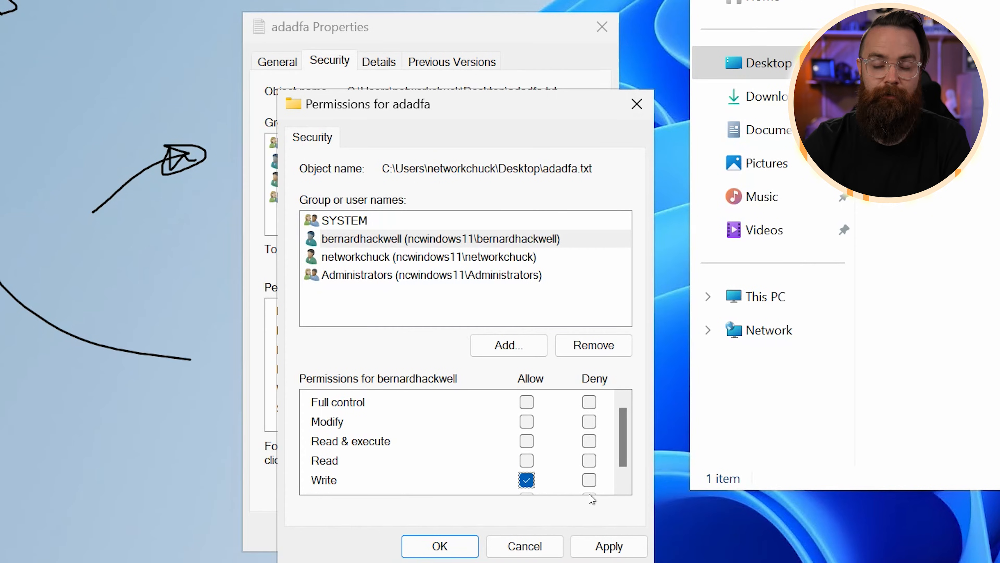
pyautogui.click(526, 480)
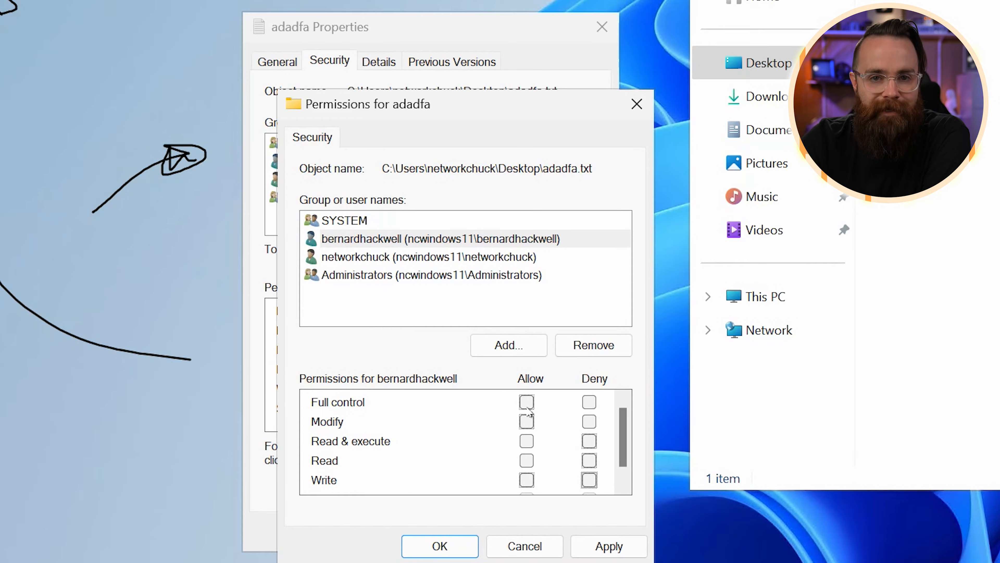
pyautogui.click(588, 401)
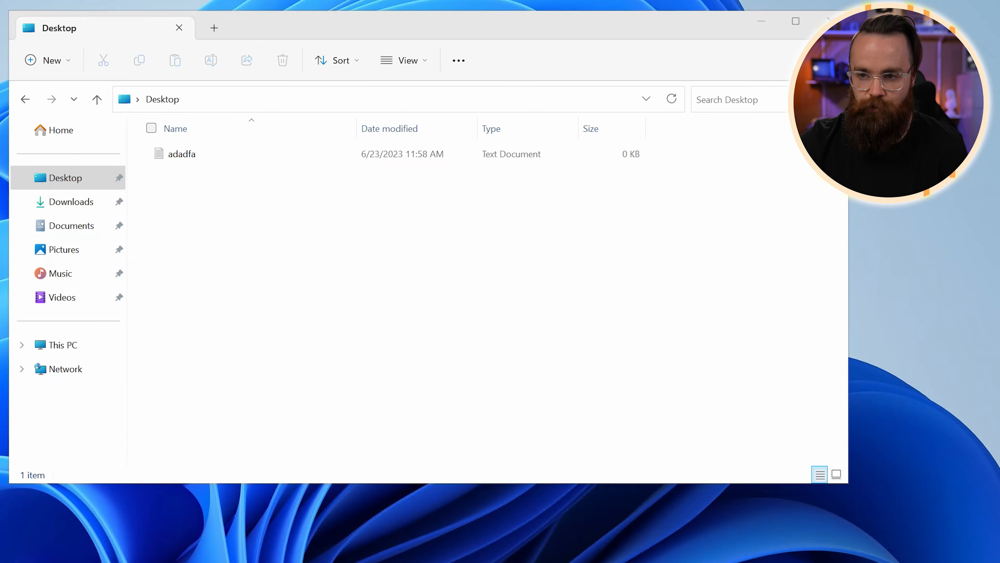
# - Create the perms folder with text file alksdjf;lakjds;lfja, glance at its properties, and return to the Desktop
pyautogui.click(182, 153)
pyautogui.write('alksdjf;lakjds;lf')
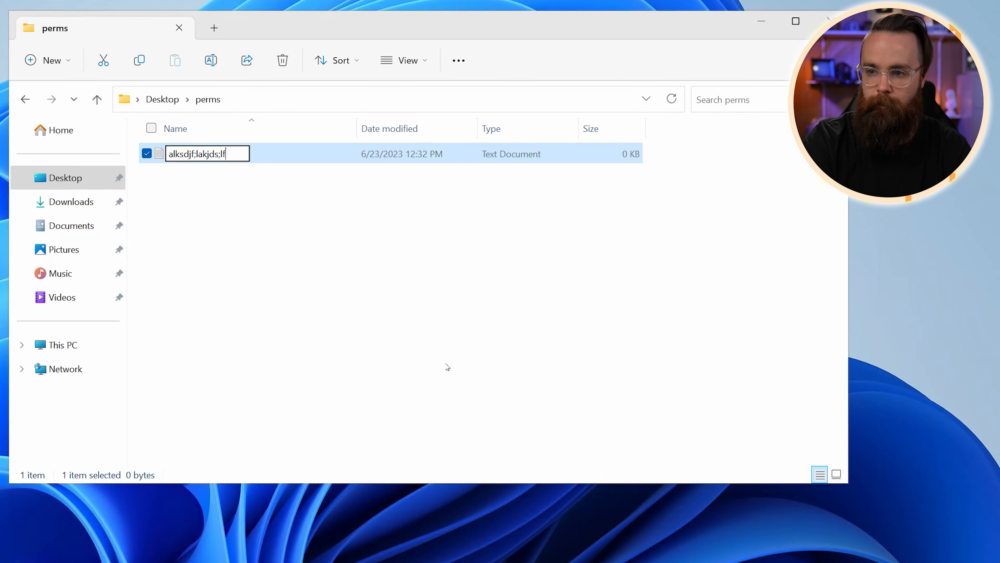
pyautogui.rightClick(199, 153)
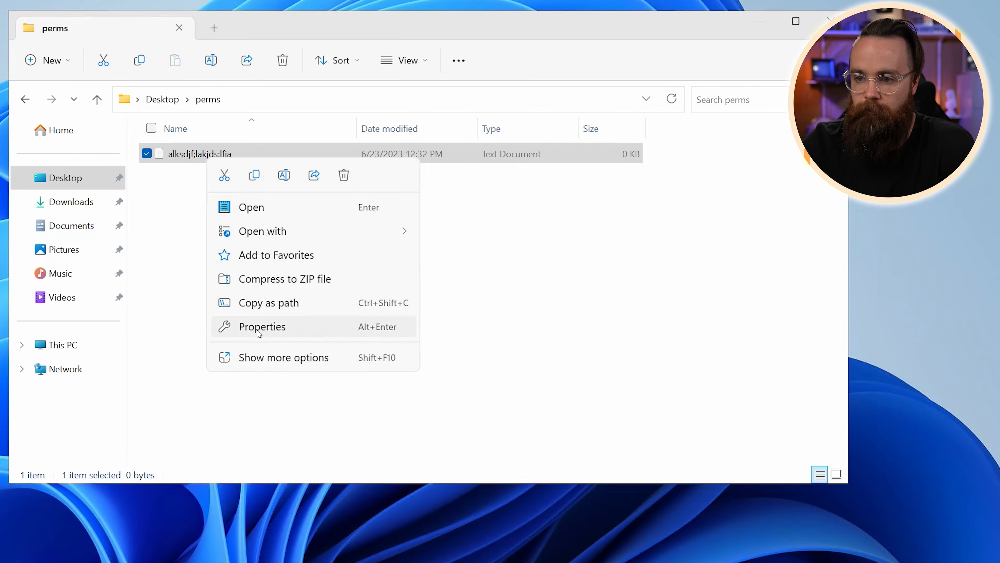
pyautogui.click(259, 326)
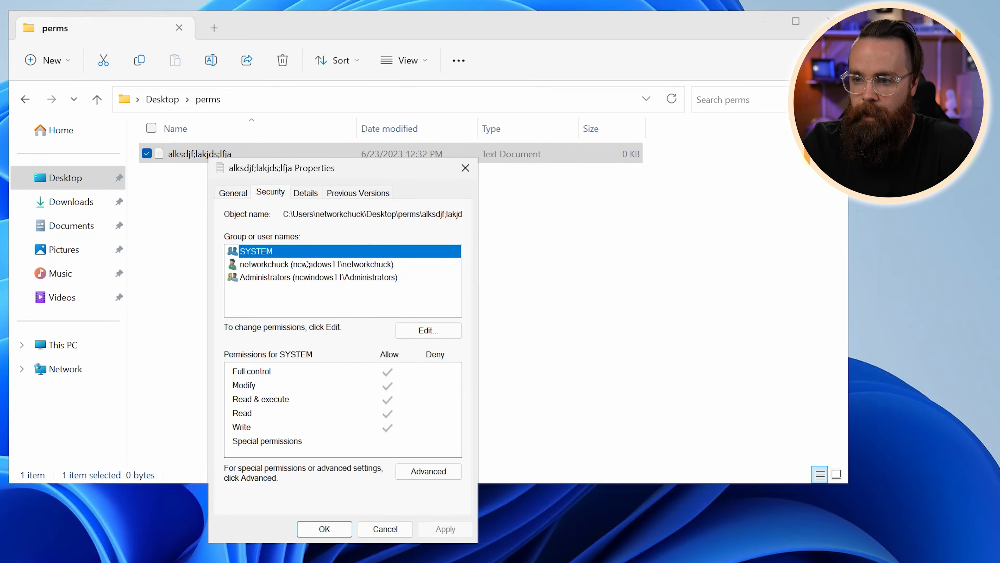
pyautogui.click(313, 263)
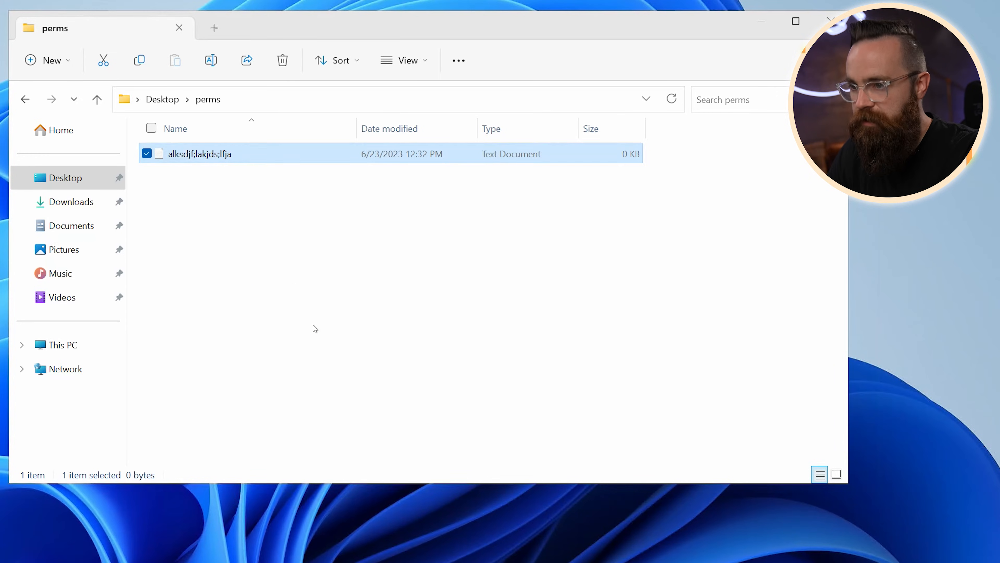
pyautogui.click(97, 99)
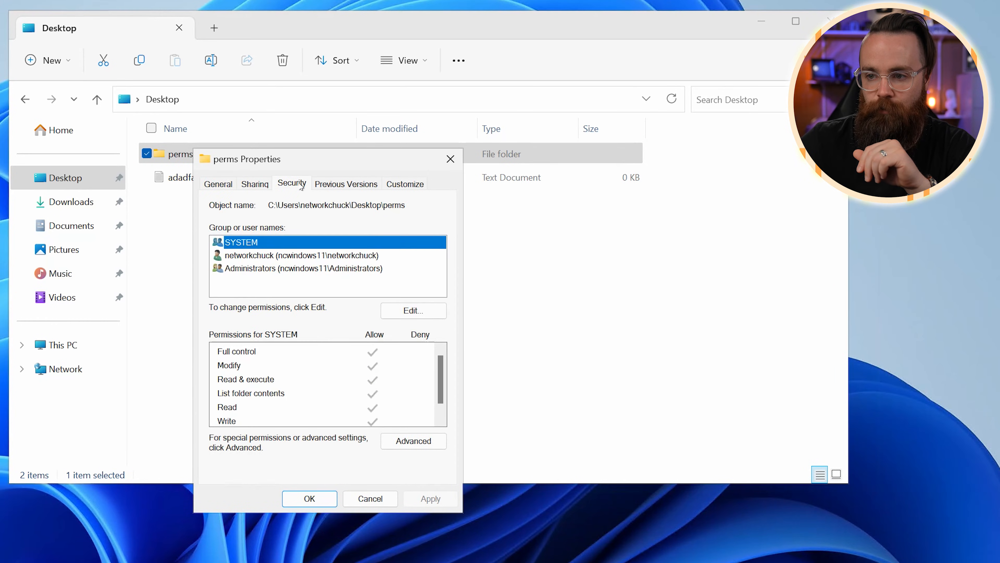
# - Check which groups have access to the perms folder, then close its properties
pyautogui.click(305, 268)
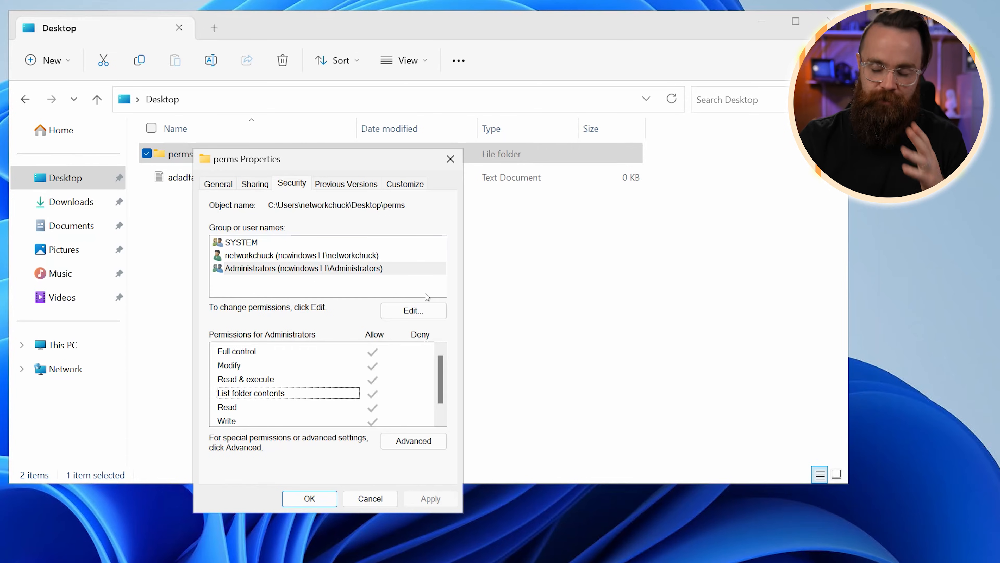
pyautogui.click(412, 311)
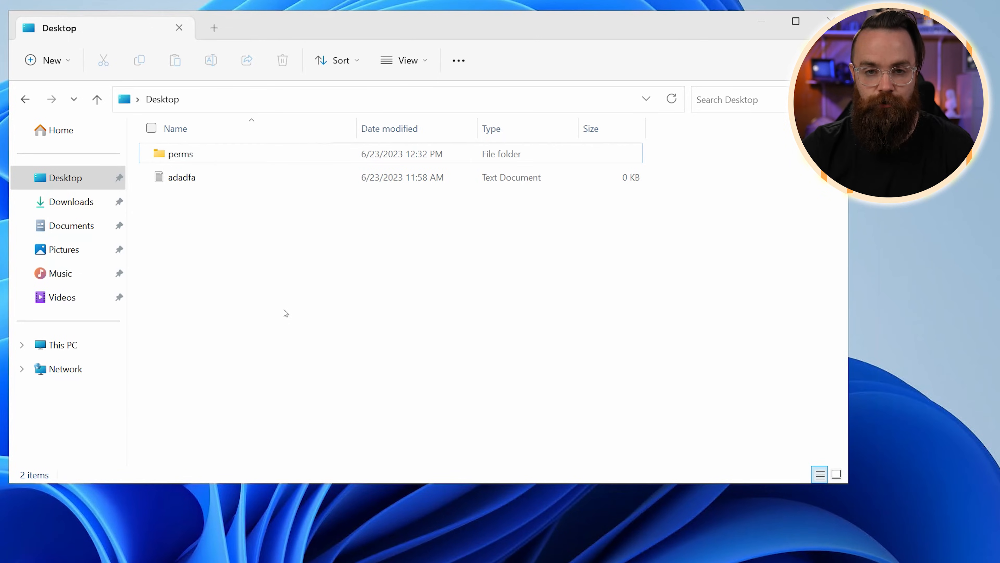
pyautogui.moveTo(216, 282)
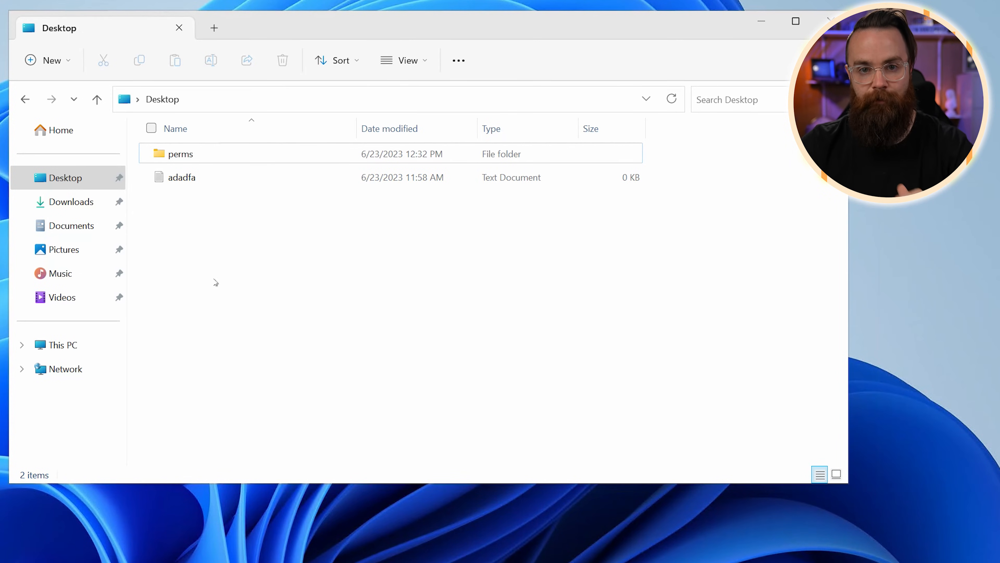
pyautogui.doubleClick(181, 153)
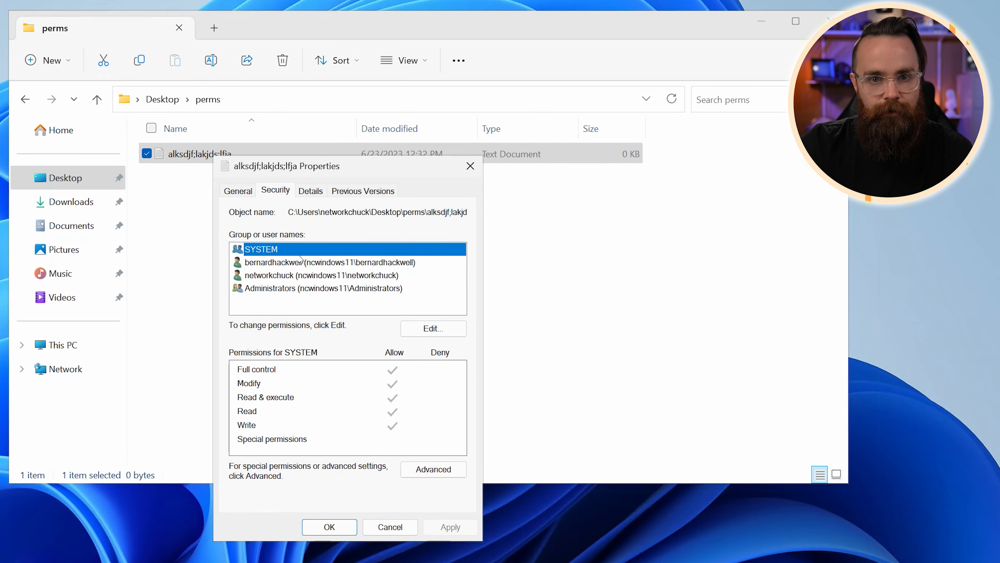
pyautogui.click(330, 262)
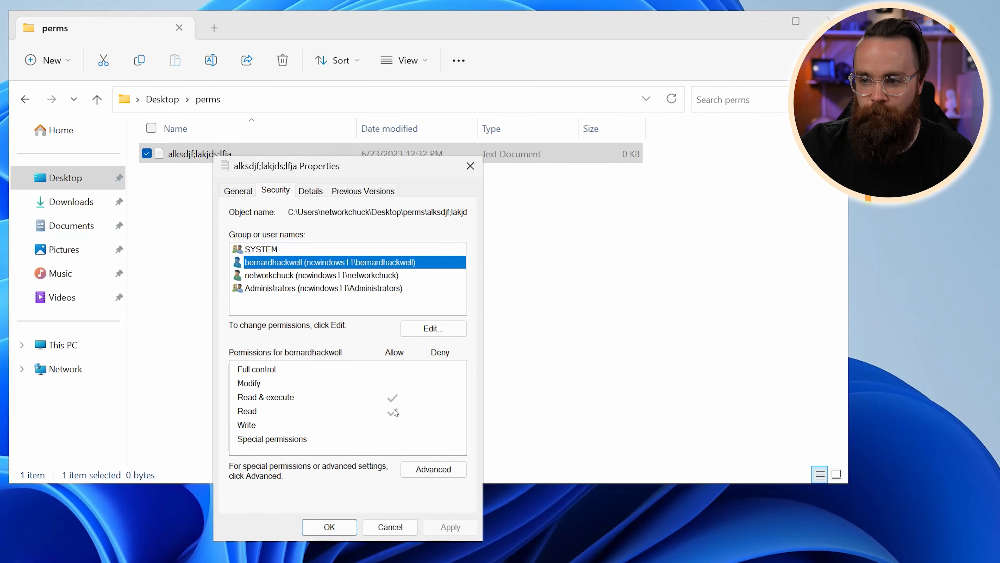
pyautogui.click(329, 527)
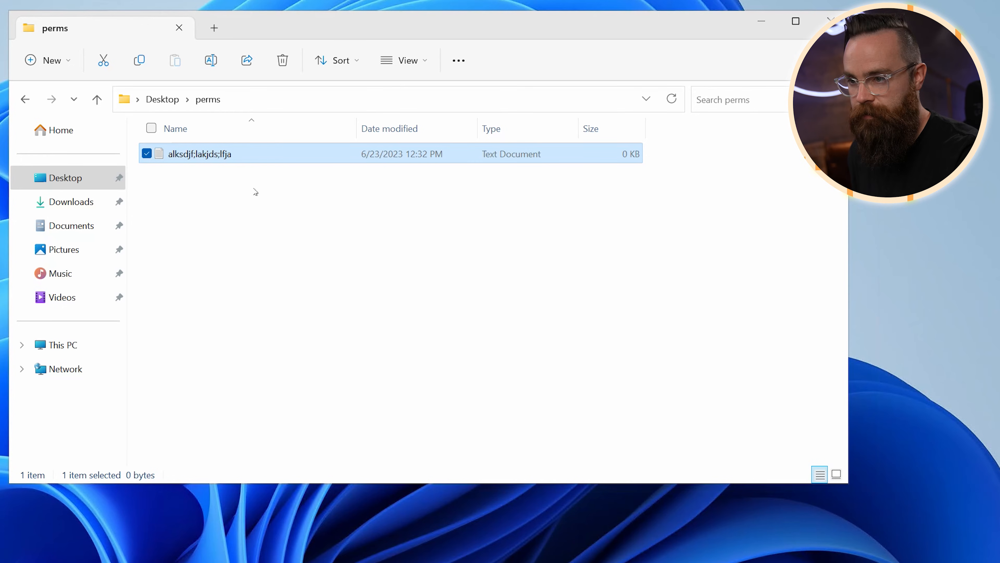
# - Deny SYSTEM Full control on alksdjf;lakjds;lfja, accept the deny warning and close the editor
pyautogui.rightClick(202, 154)
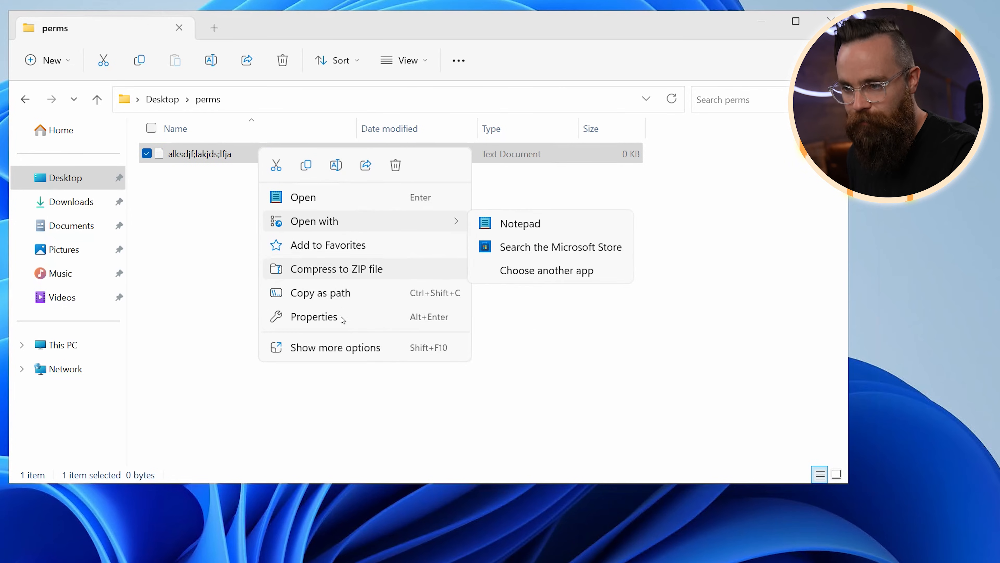
pyautogui.click(313, 317)
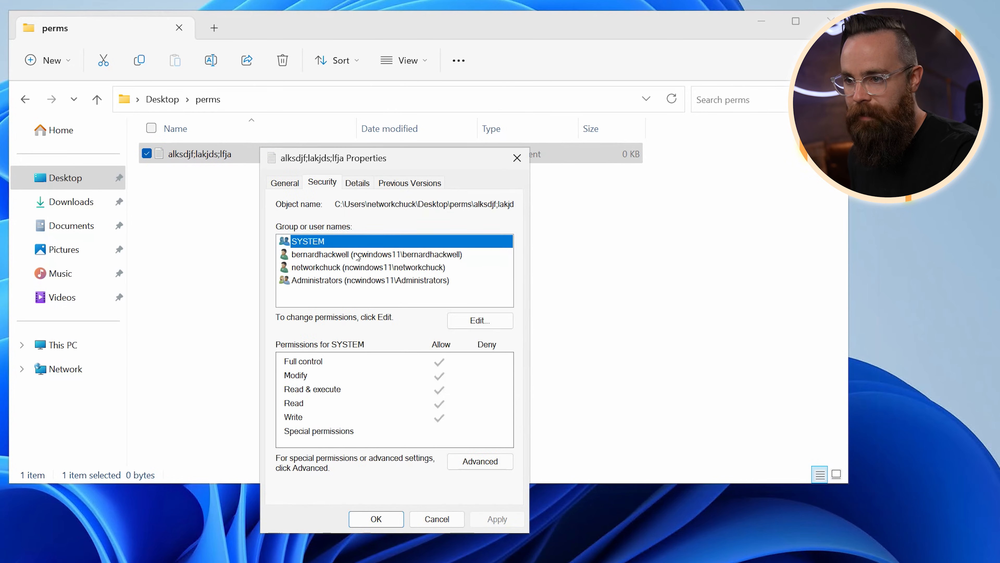
pyautogui.click(479, 320)
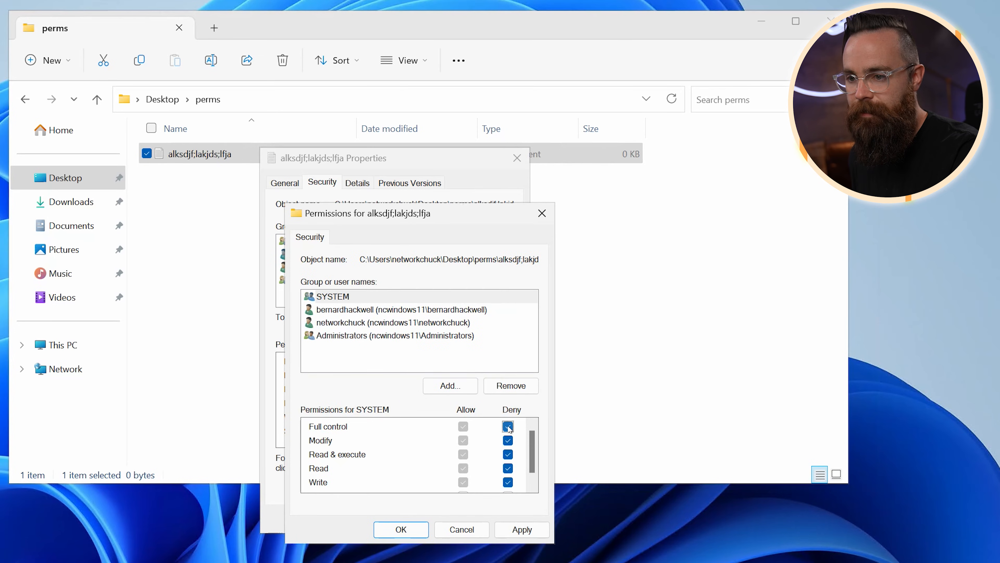
pyautogui.click(508, 426)
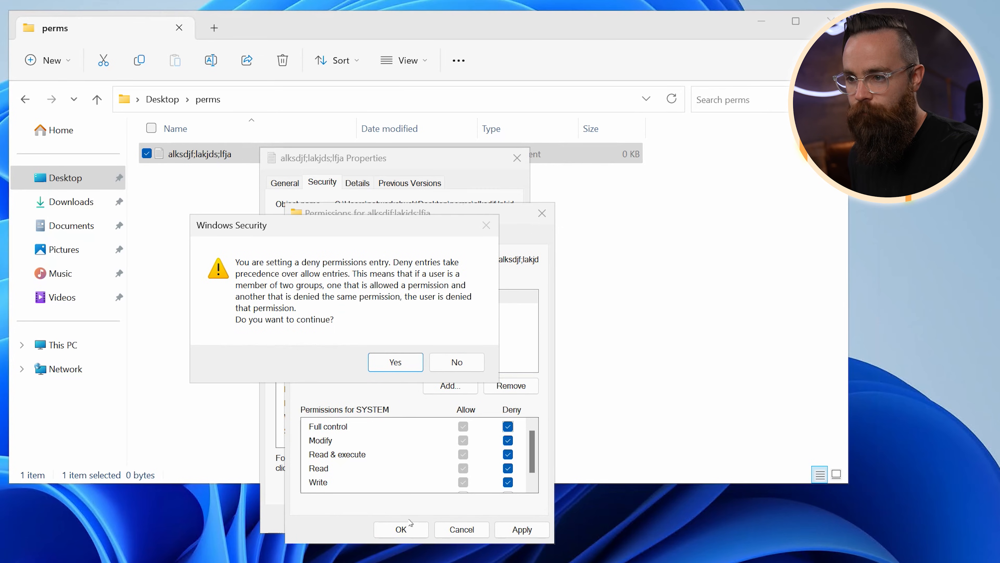
pyautogui.moveTo(379, 293)
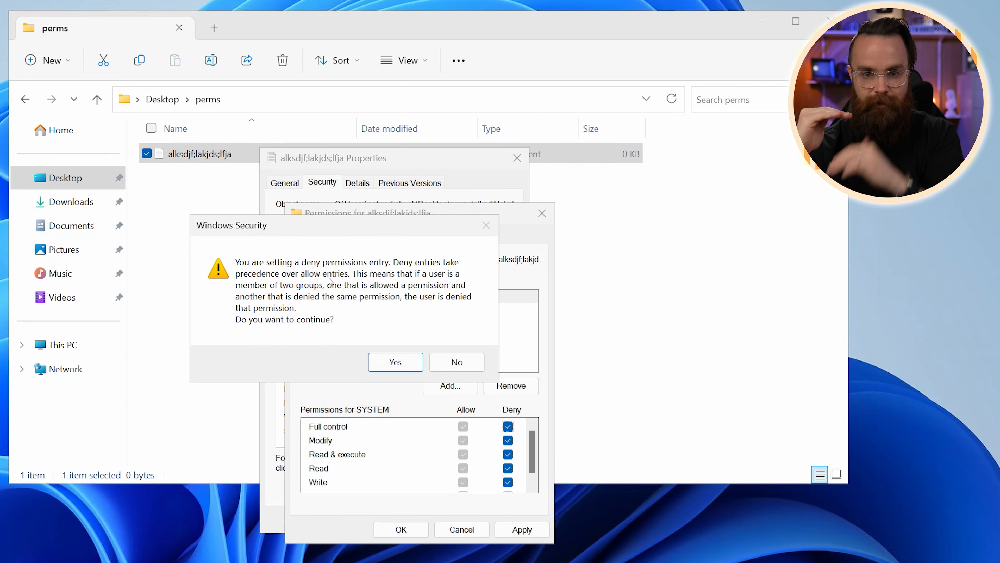
pyautogui.click(395, 361)
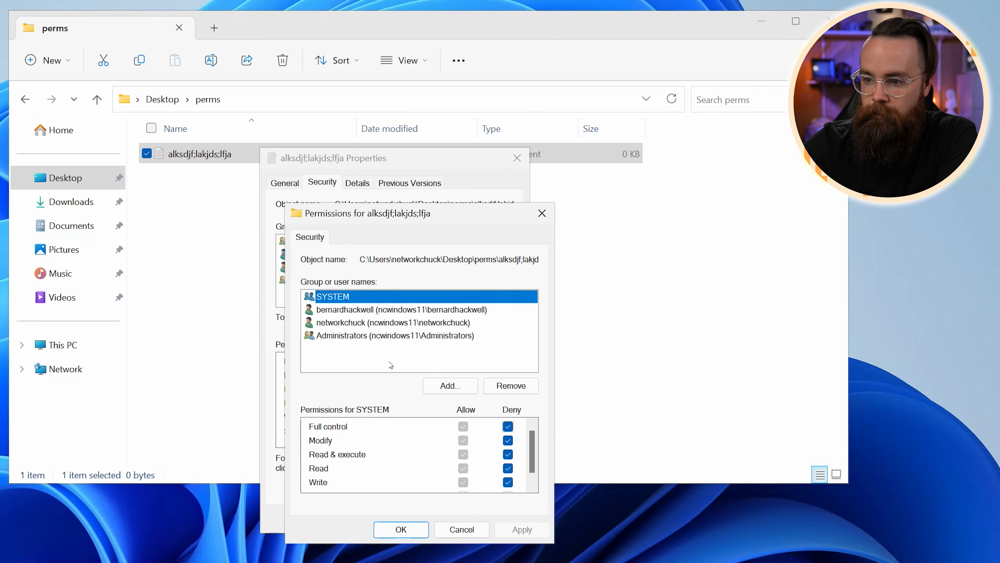
pyautogui.click(401, 529)
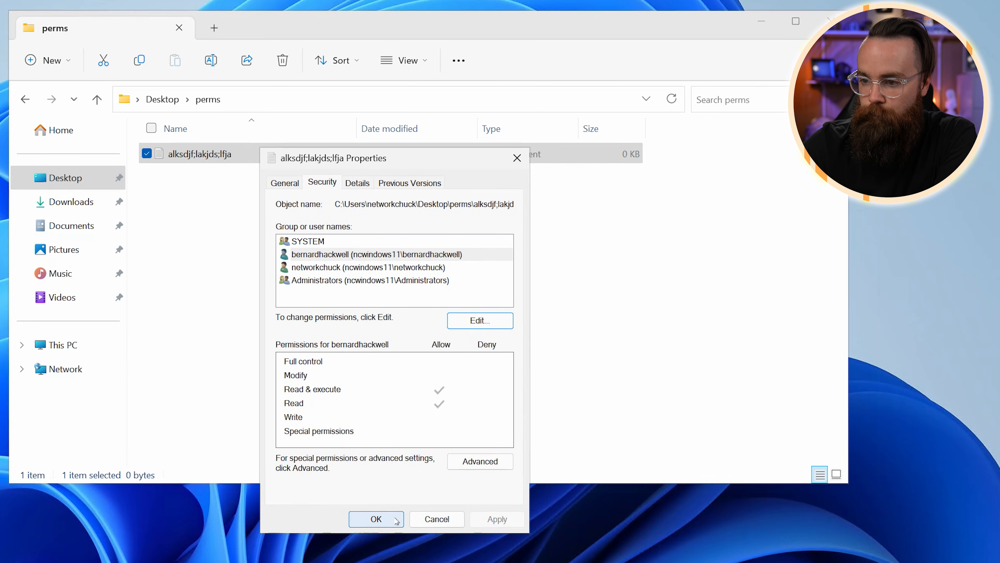